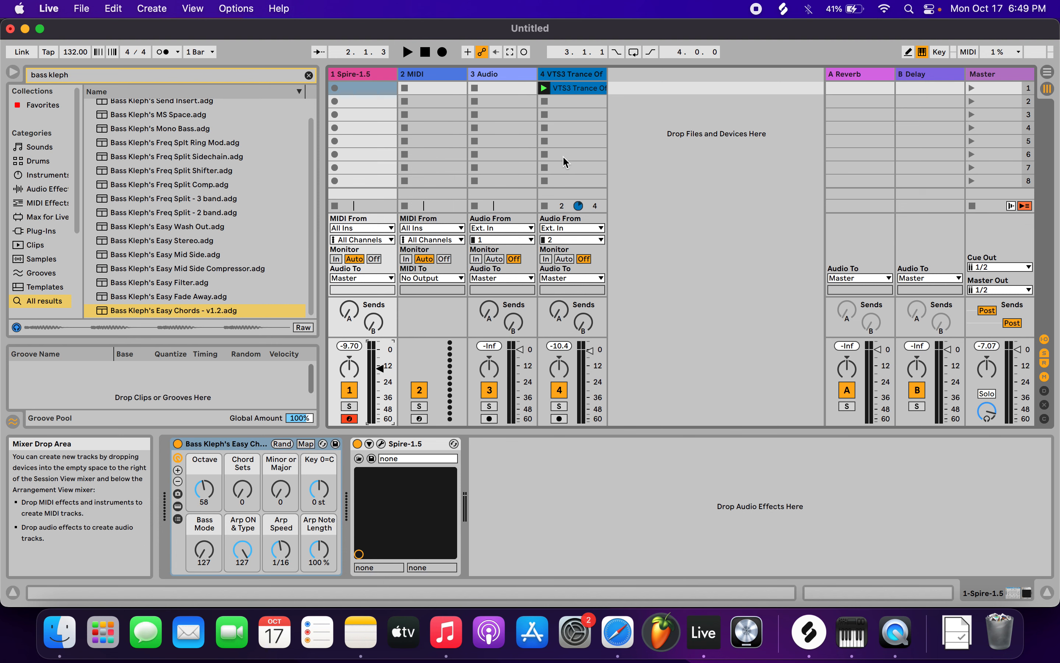
pyautogui.moveTo(560, 98)
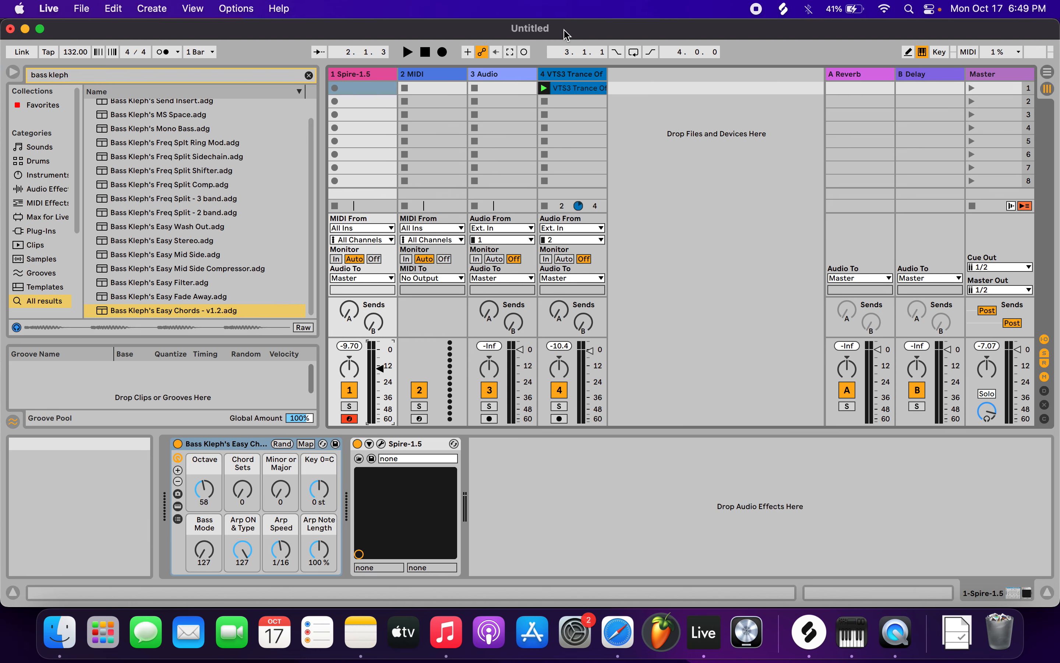
pyautogui.moveTo(359, 81)
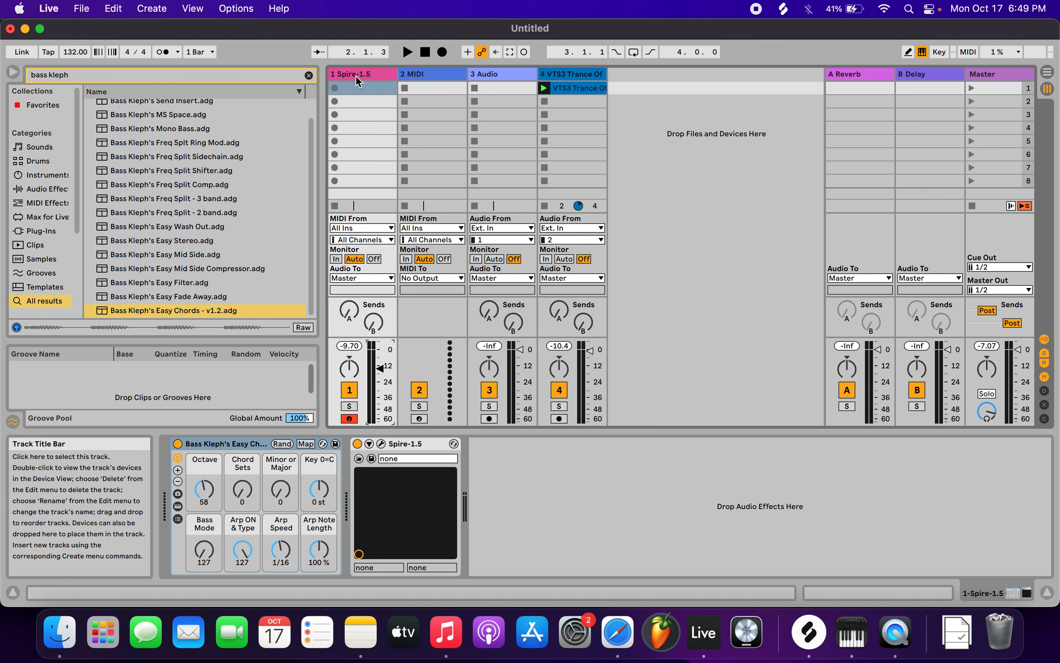
pyautogui.moveTo(569, 88)
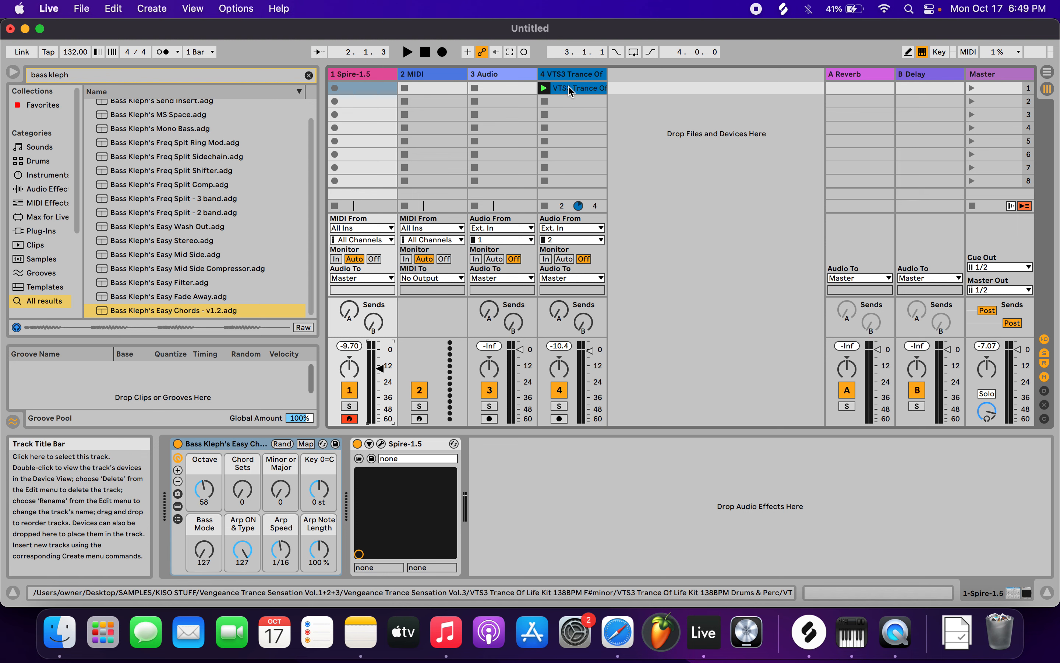
# - Create a new one-bar MIDI clip in the Spire track's first empty slot
pyautogui.click(407, 52)
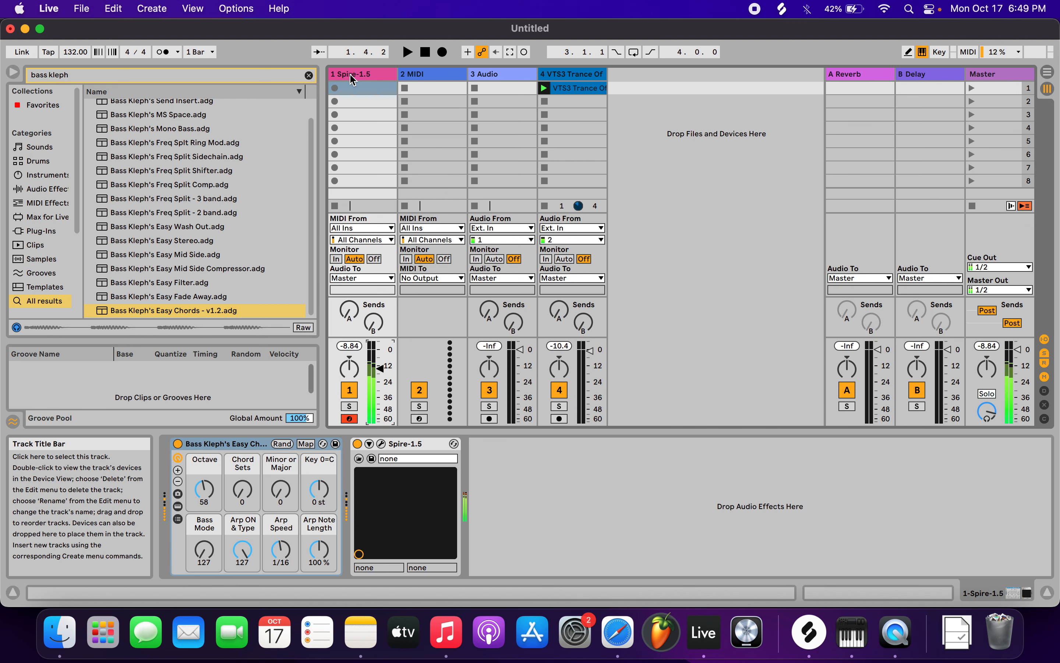
pyautogui.click(362, 88)
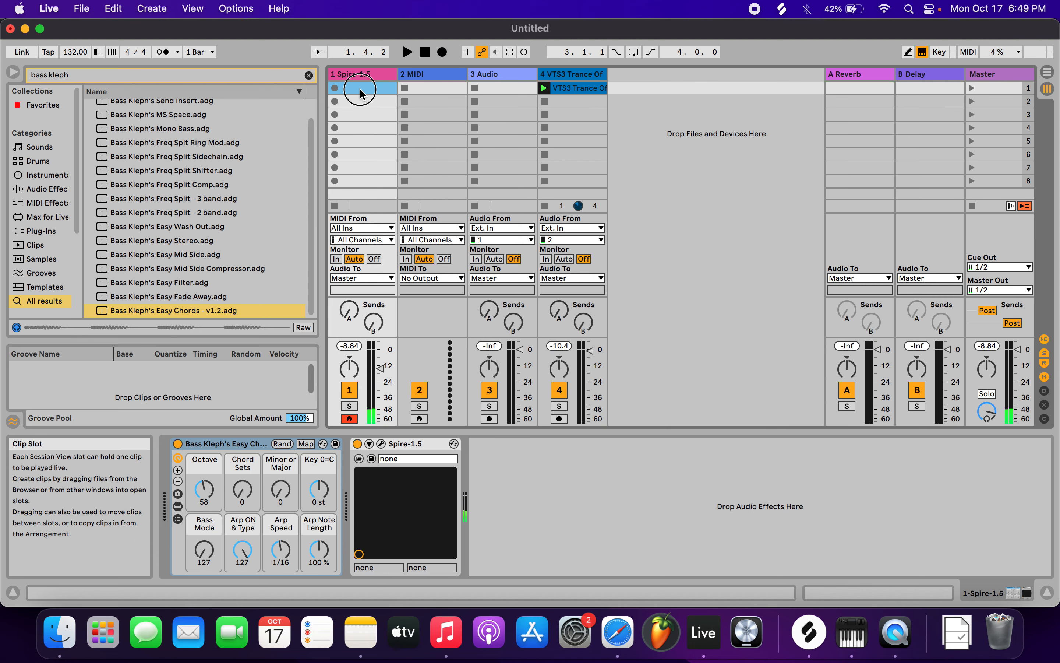
pyautogui.doubleClick(361, 87)
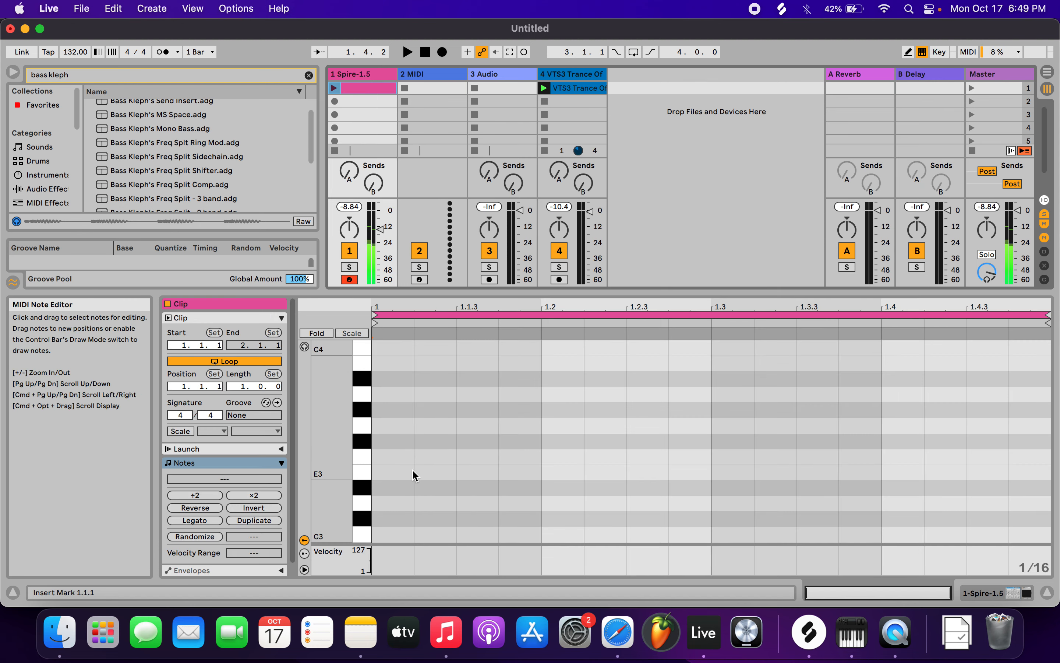
# - Draw the C3/D3 note pattern, launch the clip and highlight the C Major scale
pyautogui.click(391, 484)
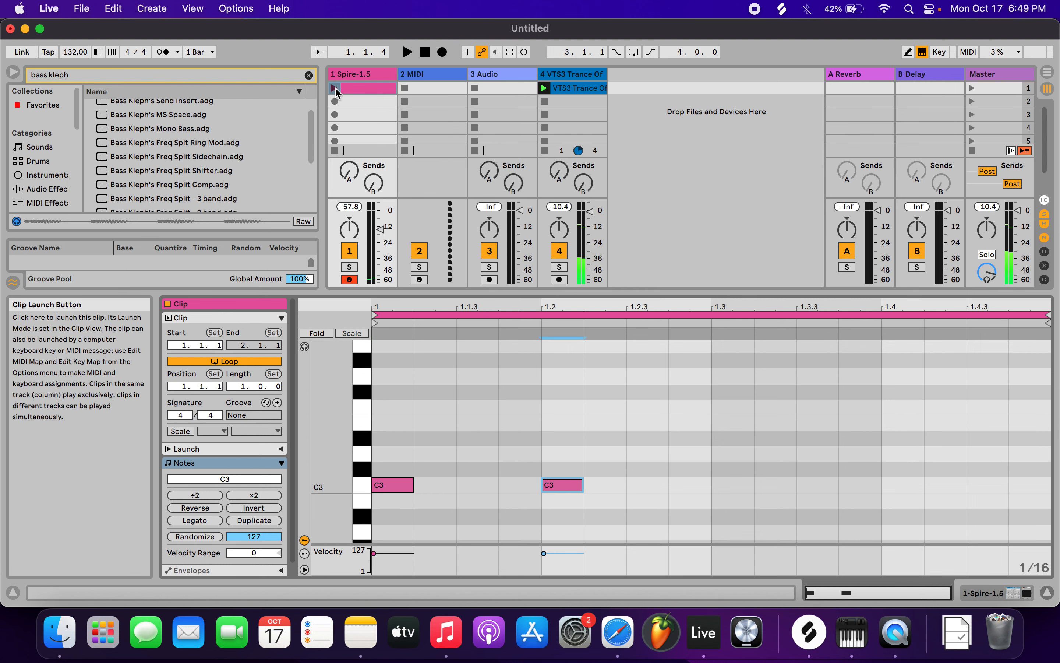
pyautogui.click(561, 485)
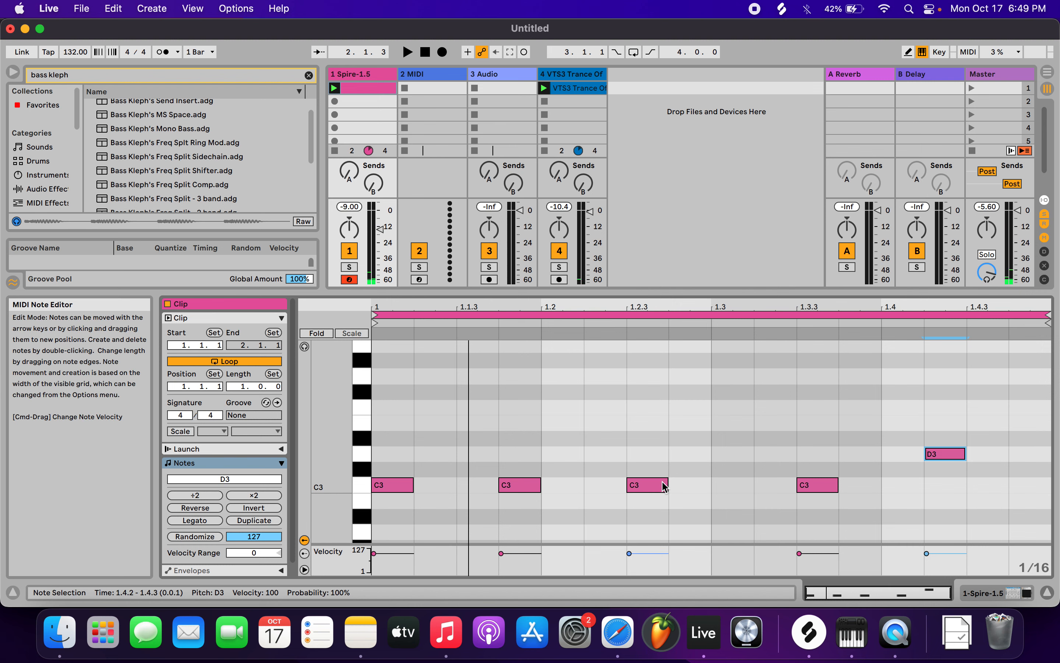
pyautogui.click(180, 430)
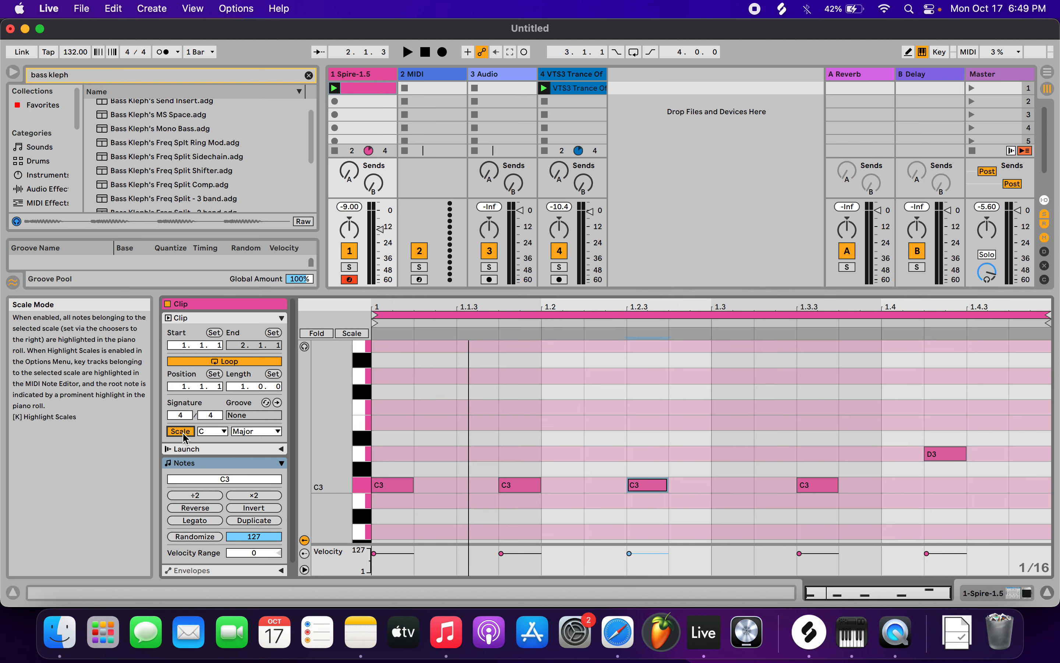
pyautogui.click(517, 485)
pyautogui.write('com')
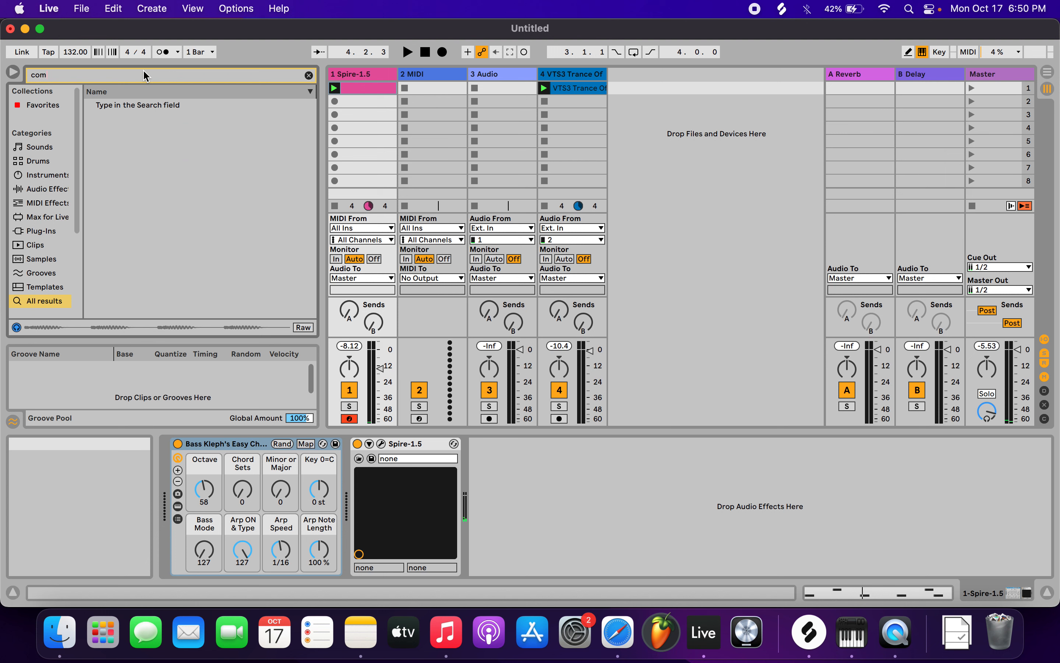
# - Load a Compressor after Spire from the browser and expand its sidechain section
pyautogui.write('p')
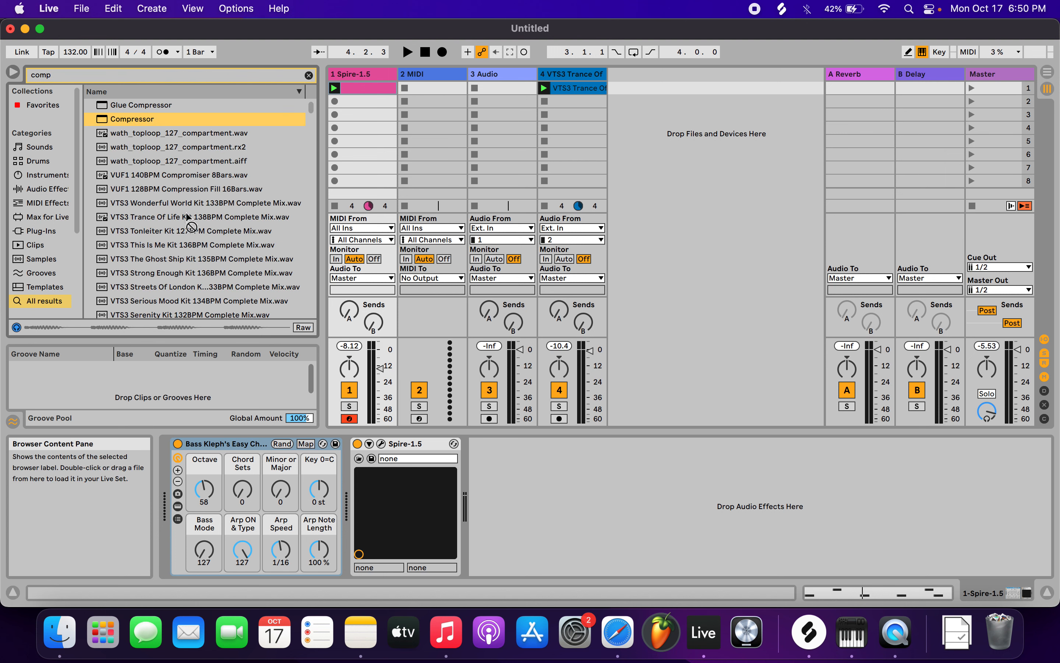
pyautogui.doubleClick(133, 119)
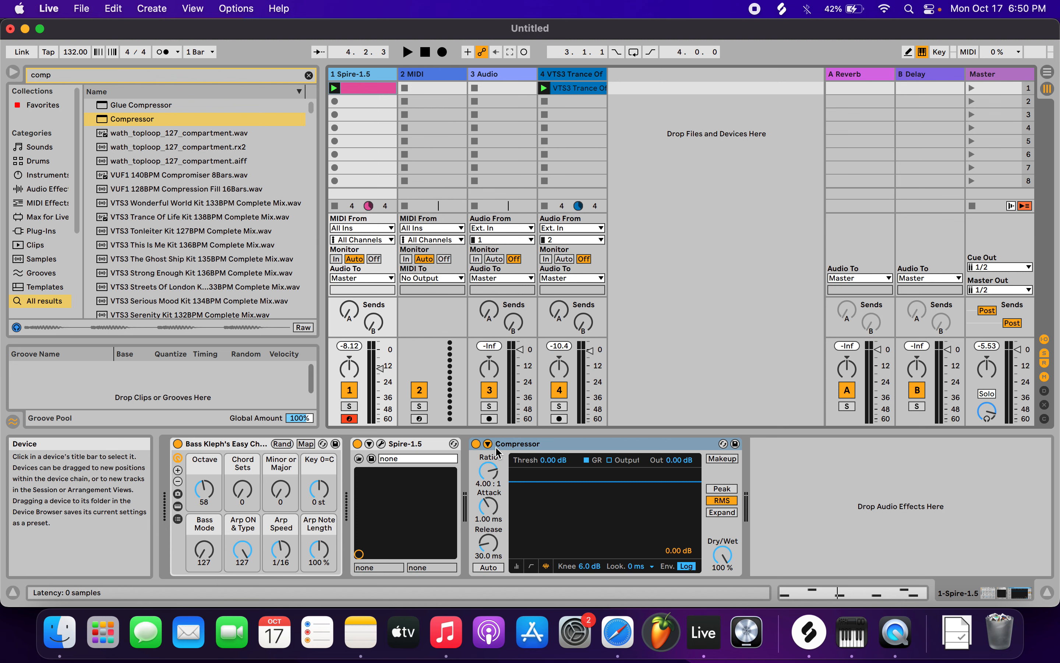
pyautogui.click(499, 457)
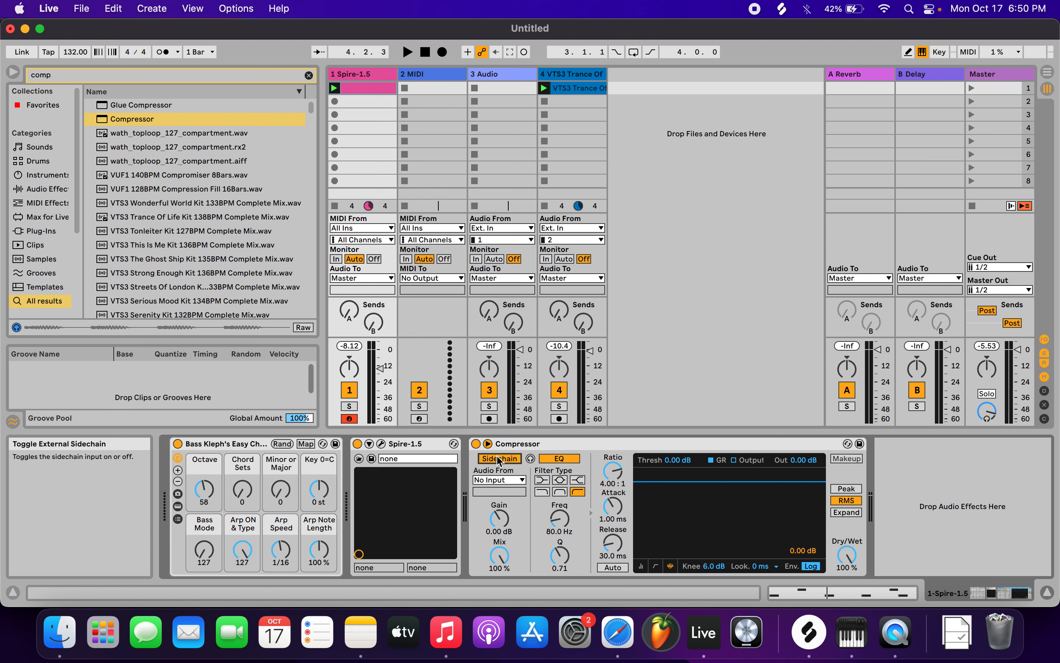
# - Set the sidechain Audio From source to the 4-VTS3 Kick track
pyautogui.click(499, 480)
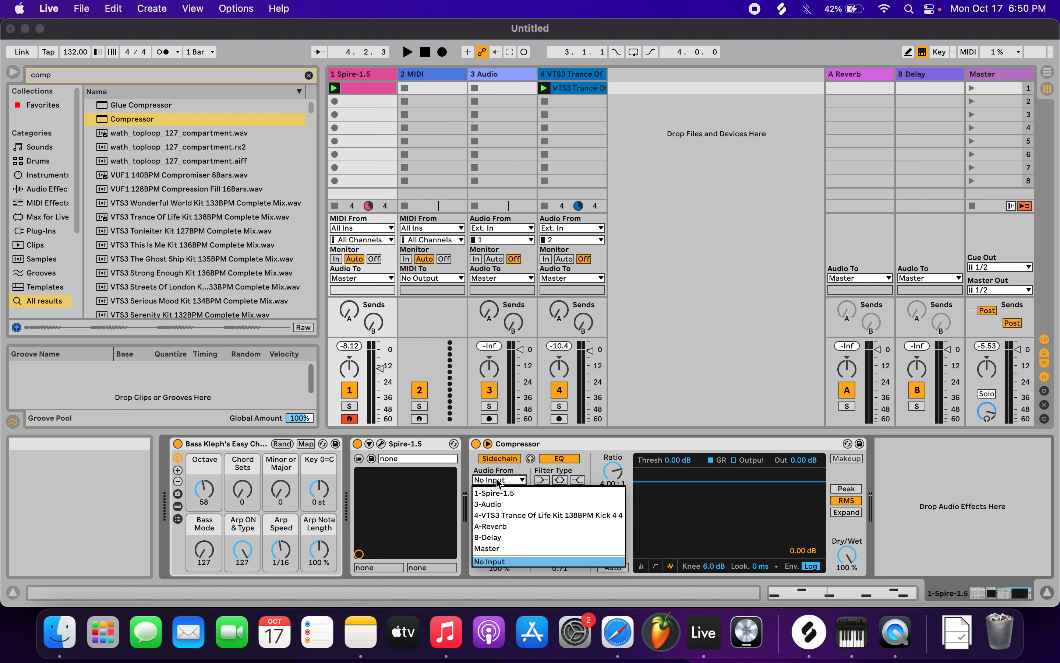
pyautogui.moveTo(499, 515)
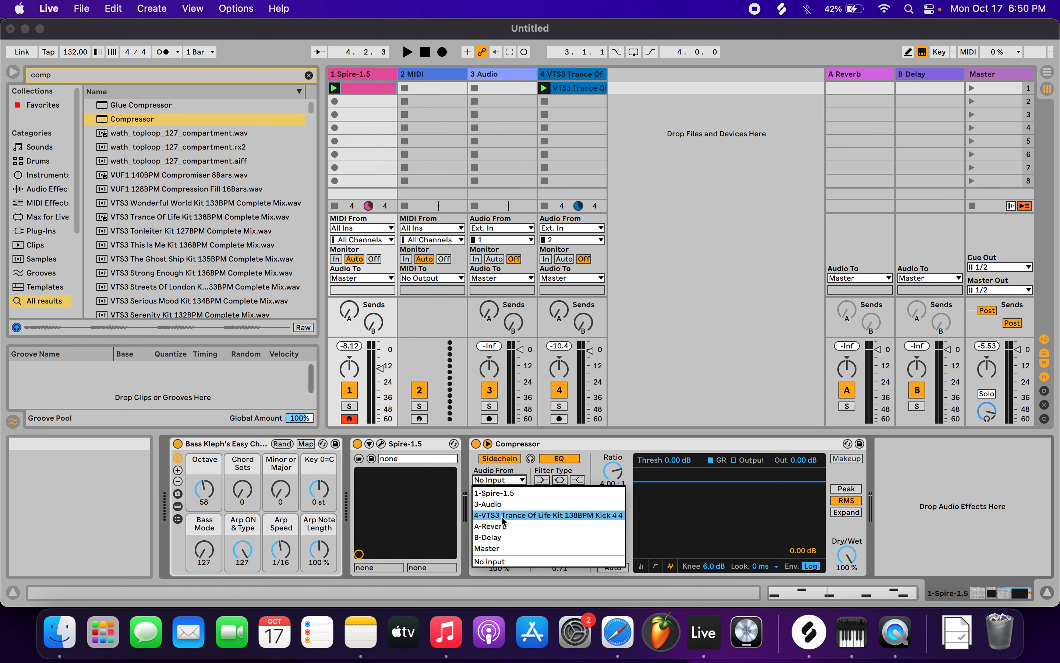
pyautogui.click(548, 514)
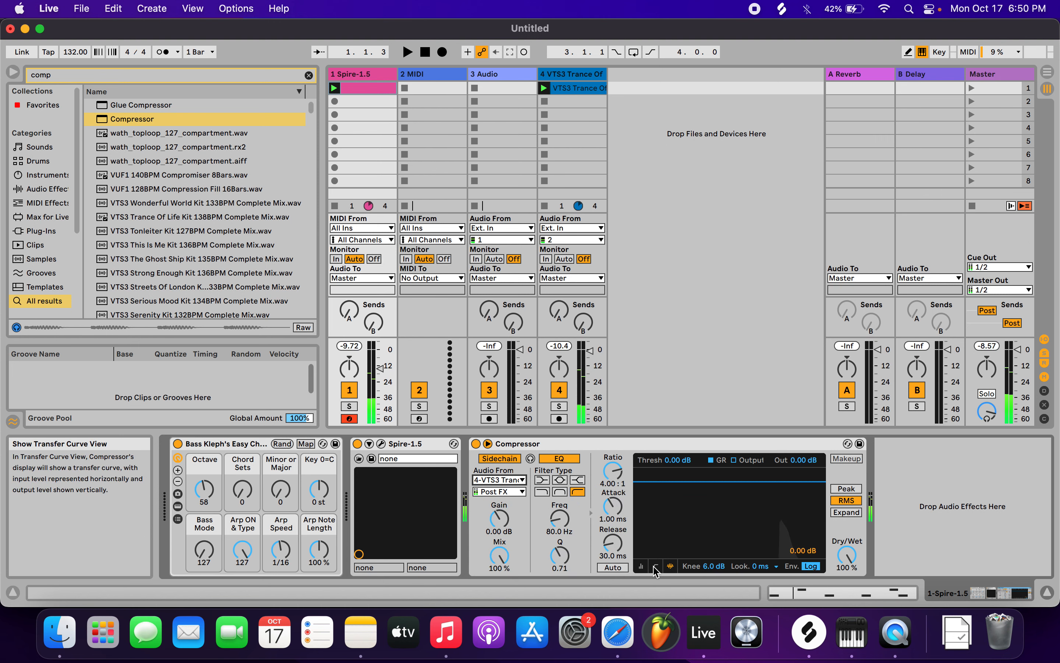
# - Show the transfer curve and lower the Compressor threshold to -27.2 dB
pyautogui.click(641, 567)
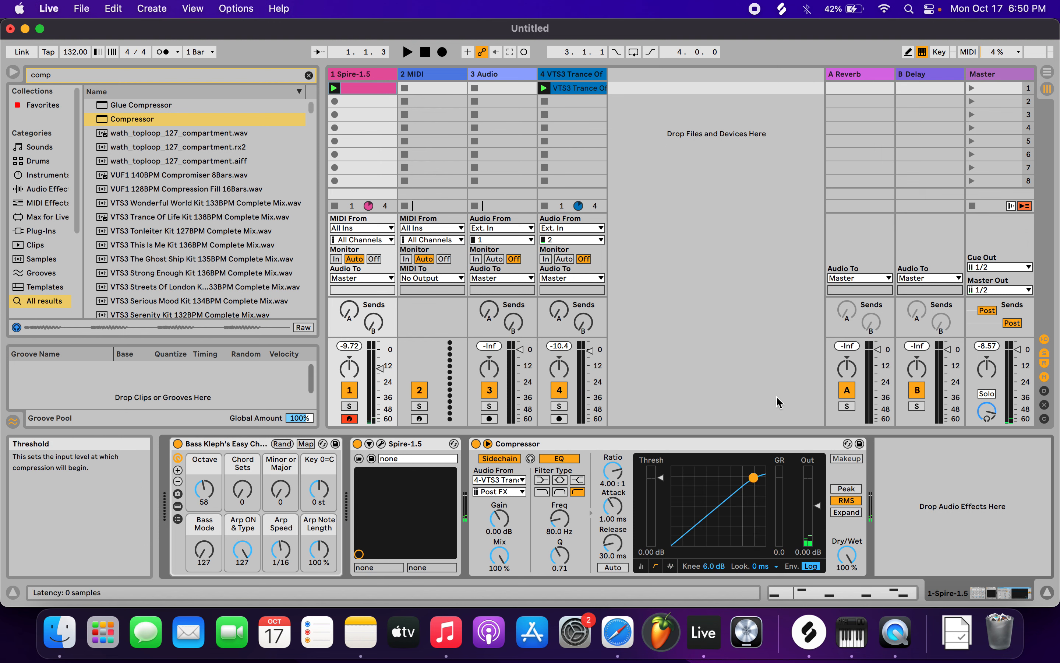
pyautogui.click(407, 52)
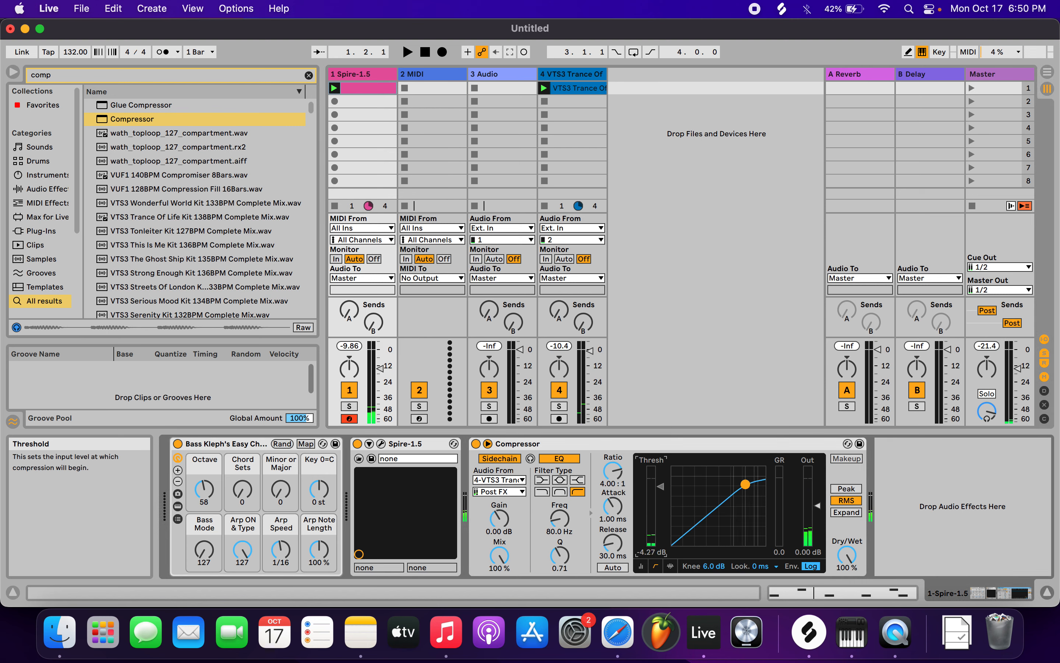
pyautogui.click(407, 53)
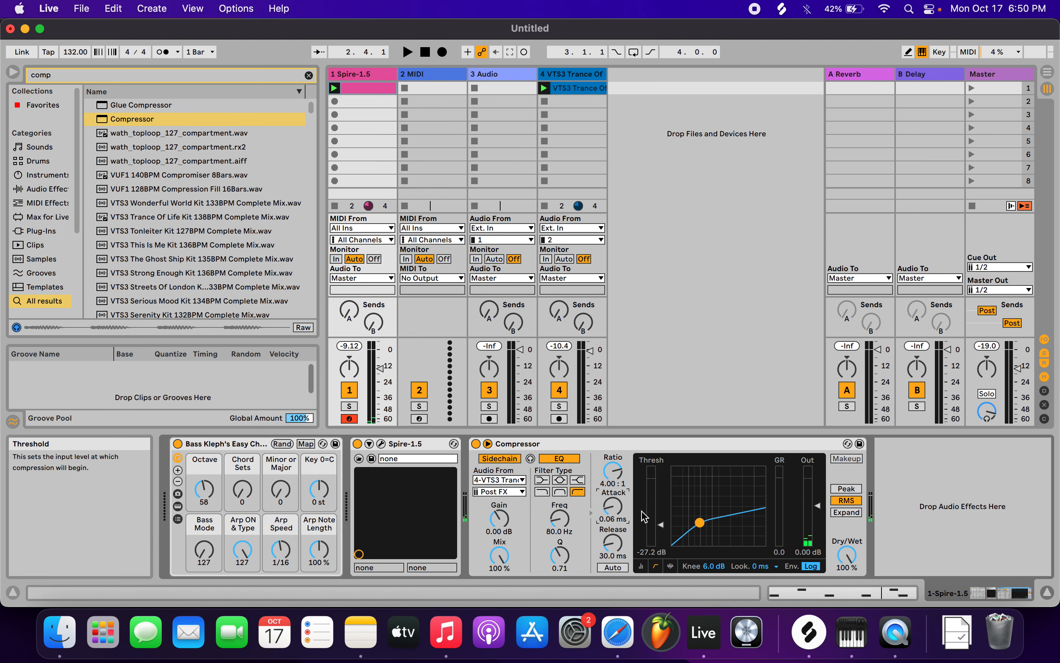
# - Set the attack to 0.01 ms and bring up the Spire plugin window
pyautogui.click(408, 52)
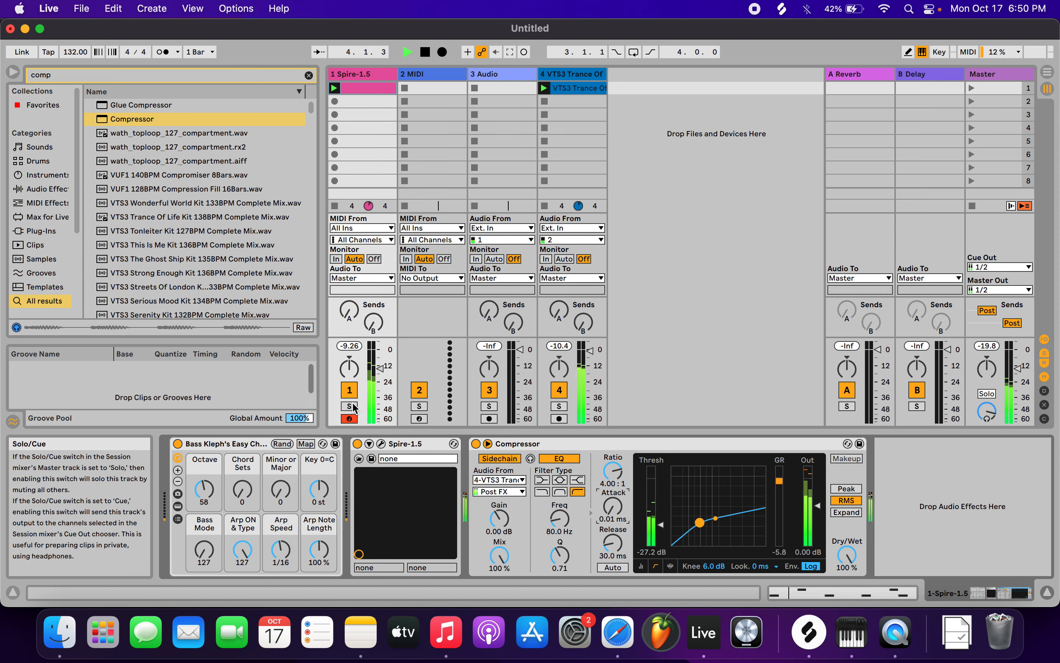
pyautogui.click(408, 51)
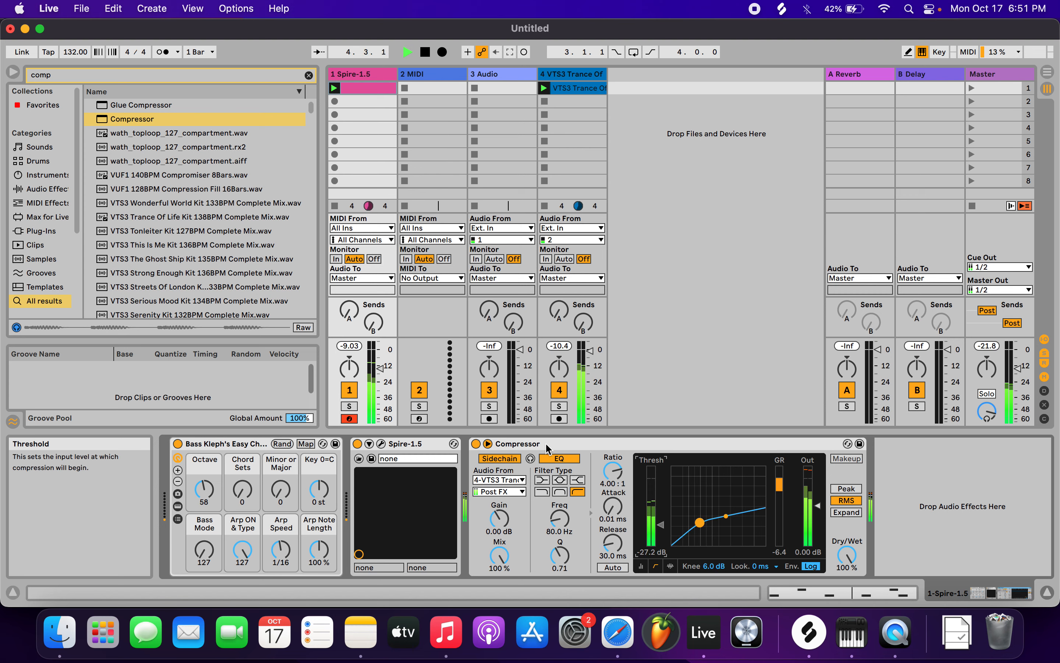
pyautogui.click(559, 390)
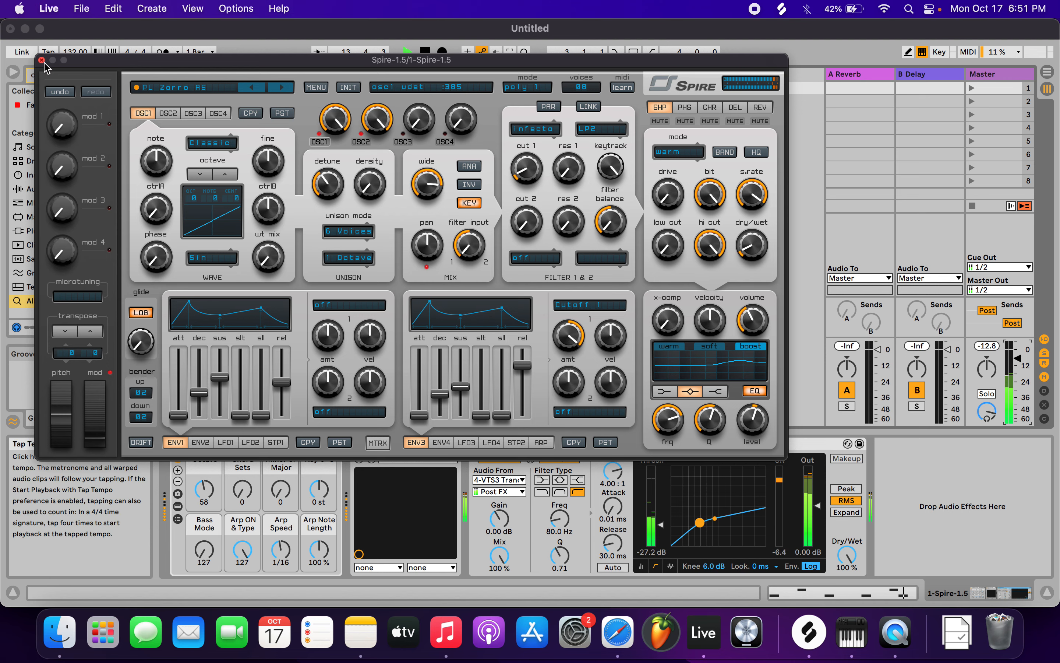
# - Close the Spire window and briefly solo the kick track, then unsolo it
pyautogui.click(42, 65)
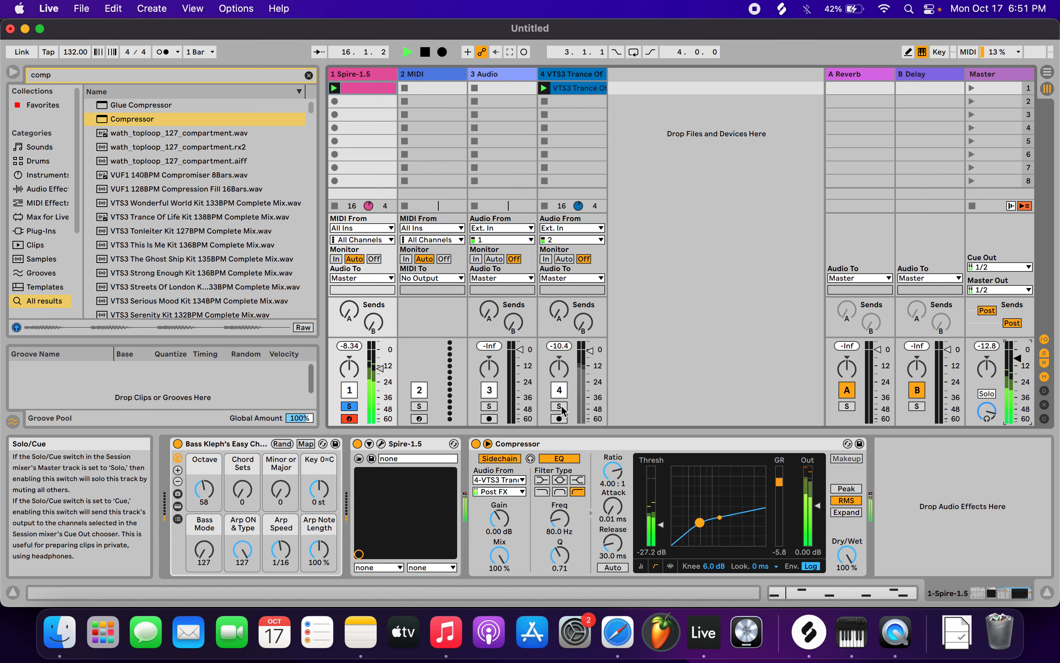
pyautogui.click(560, 407)
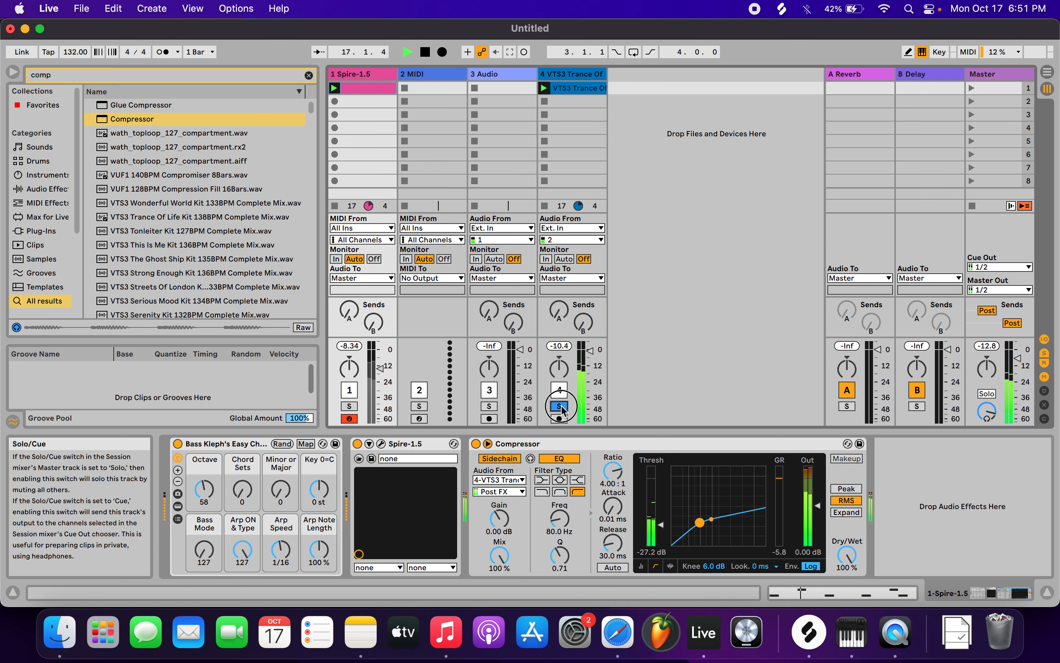
pyautogui.click(559, 405)
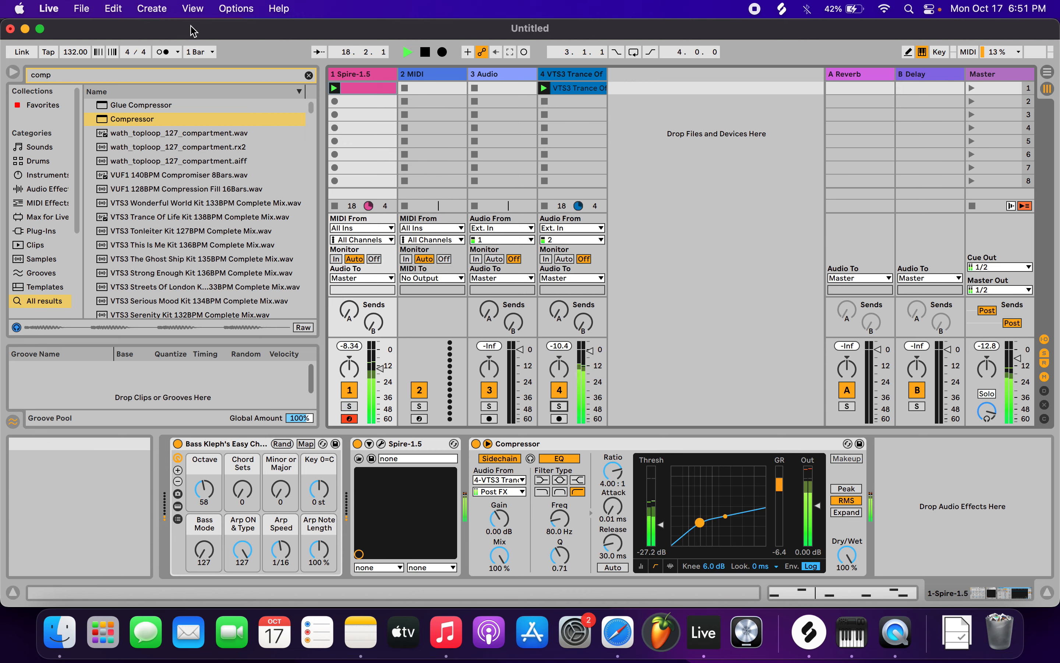